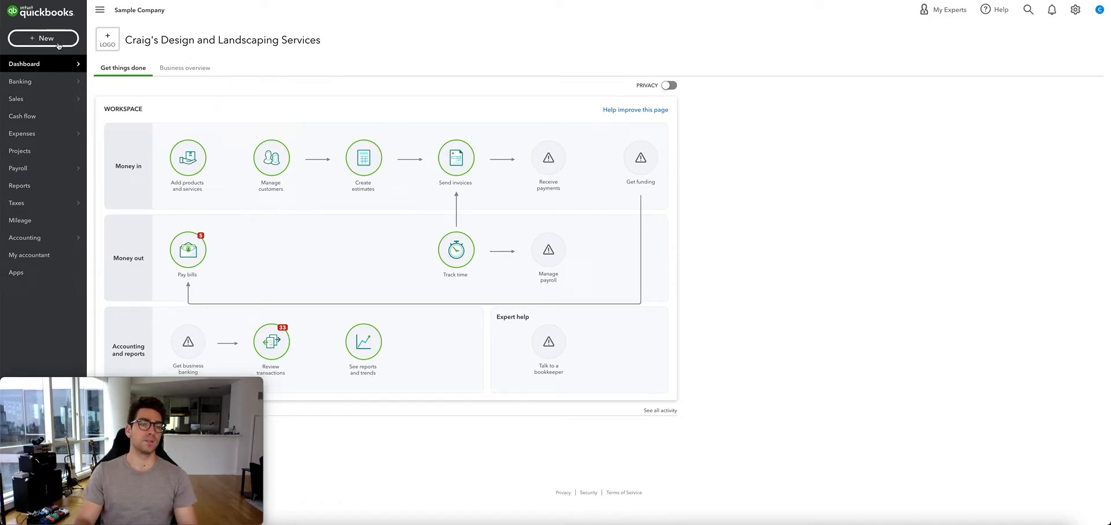
Show the + New menu of transaction types available from the dashboard.
click(43, 38)
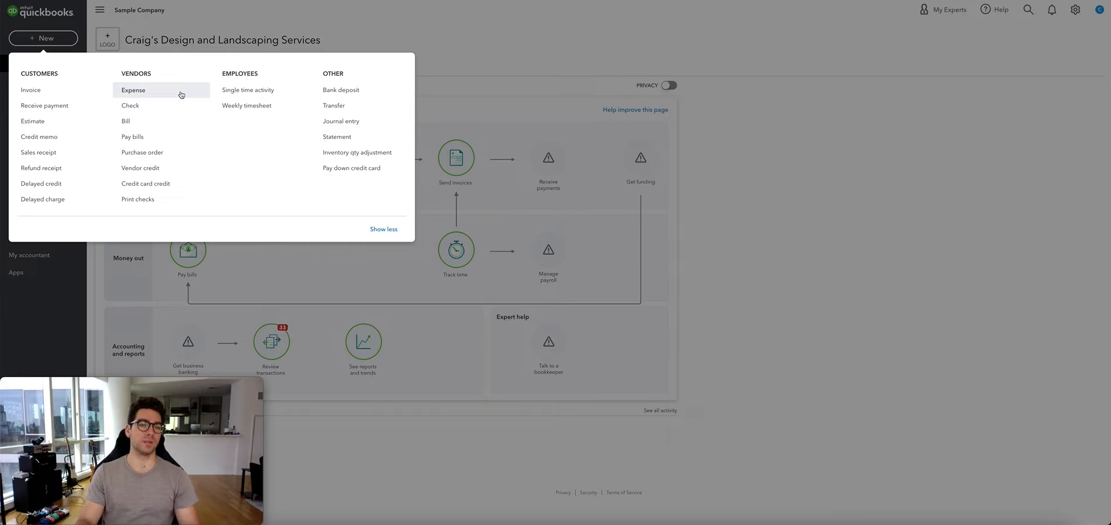
mouse_move(77, 57)
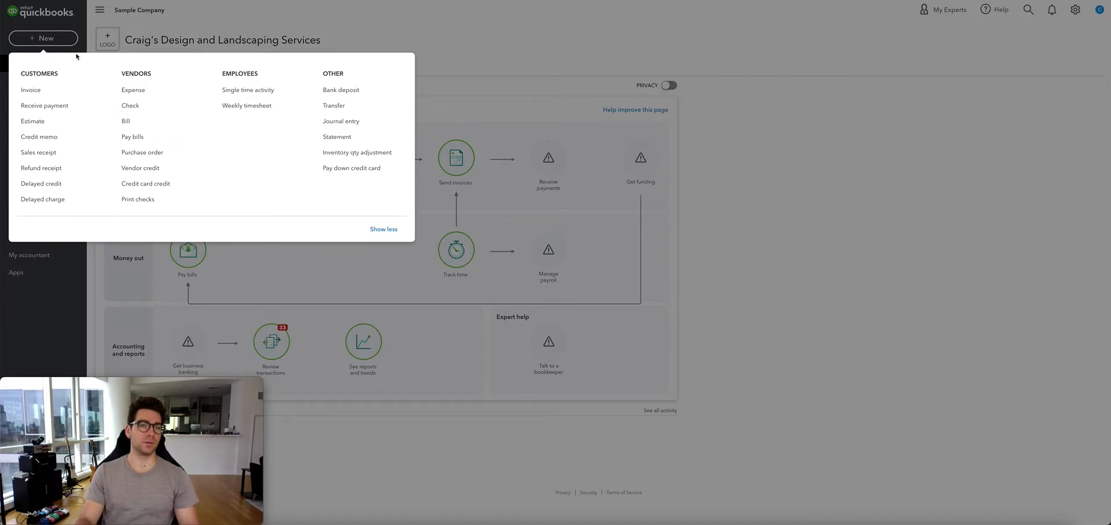
mouse_move(155, 122)
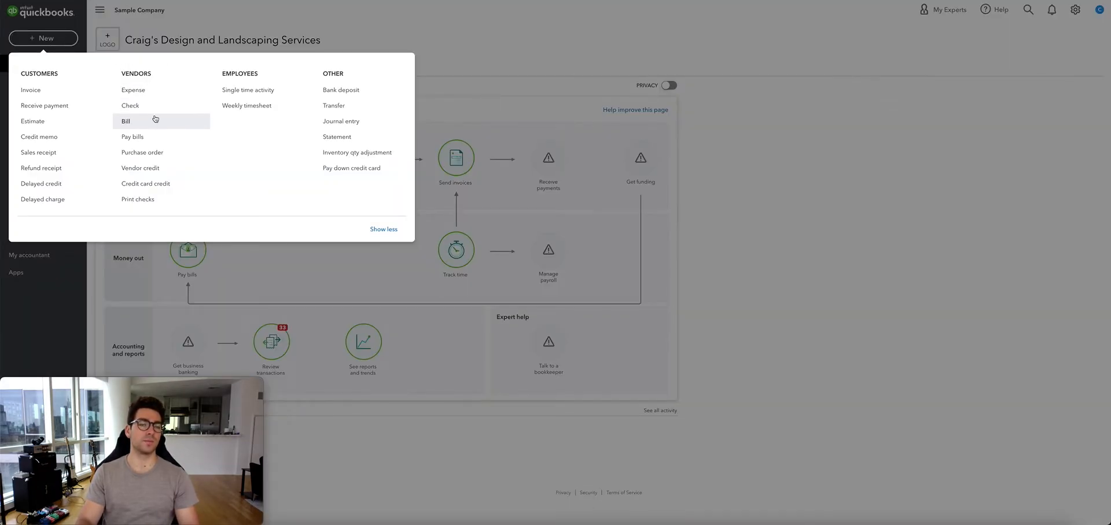
Enter a new bill from Cal Telephone with a Utilities:Telephone line of 250.00 and show its save options.
click(125, 121)
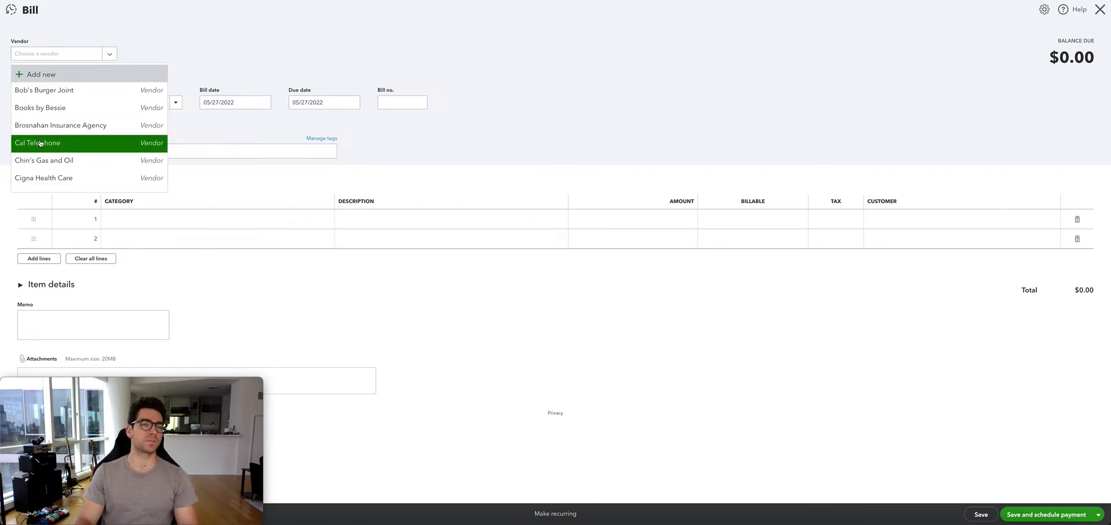
click(37, 143)
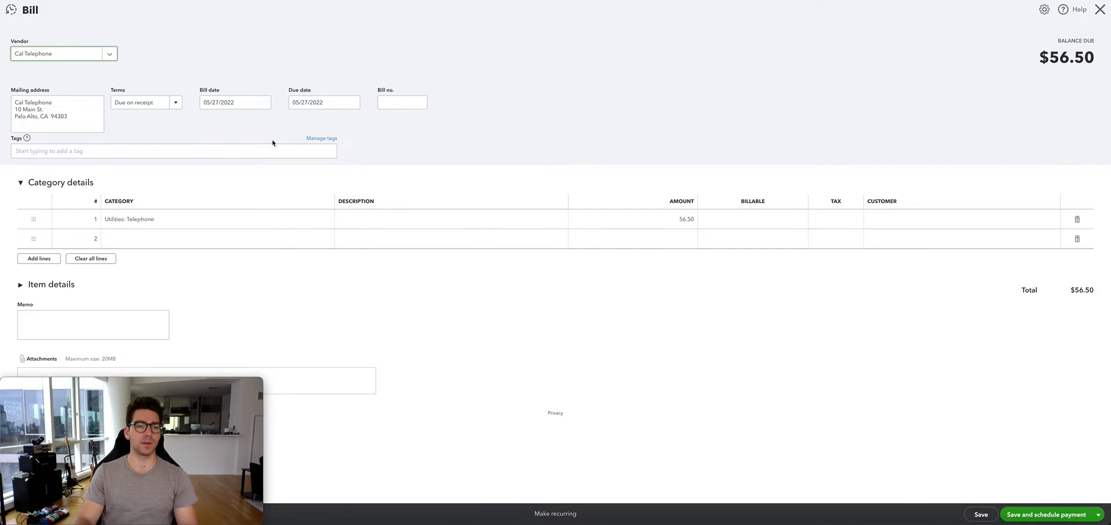
click(635, 219)
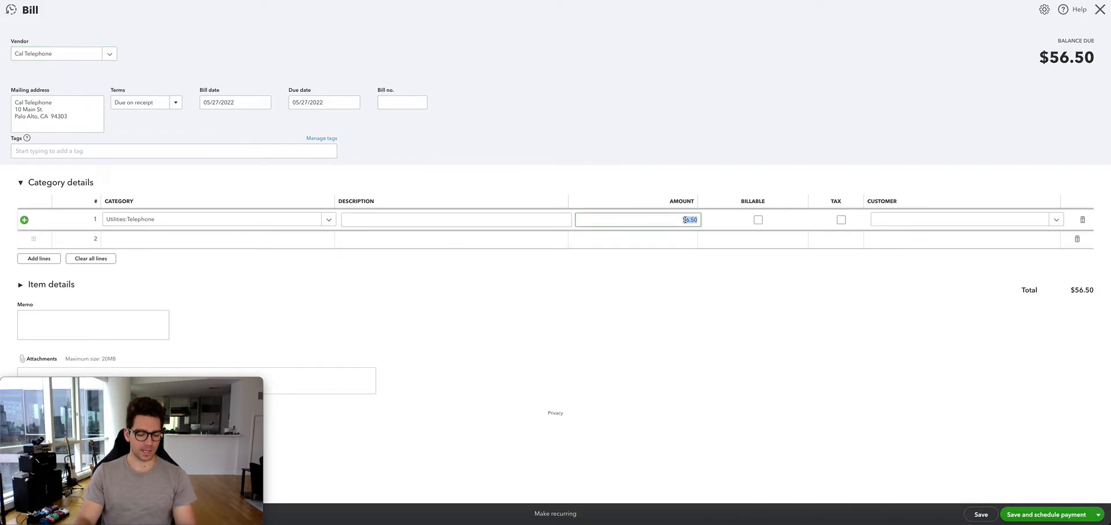
text(300)
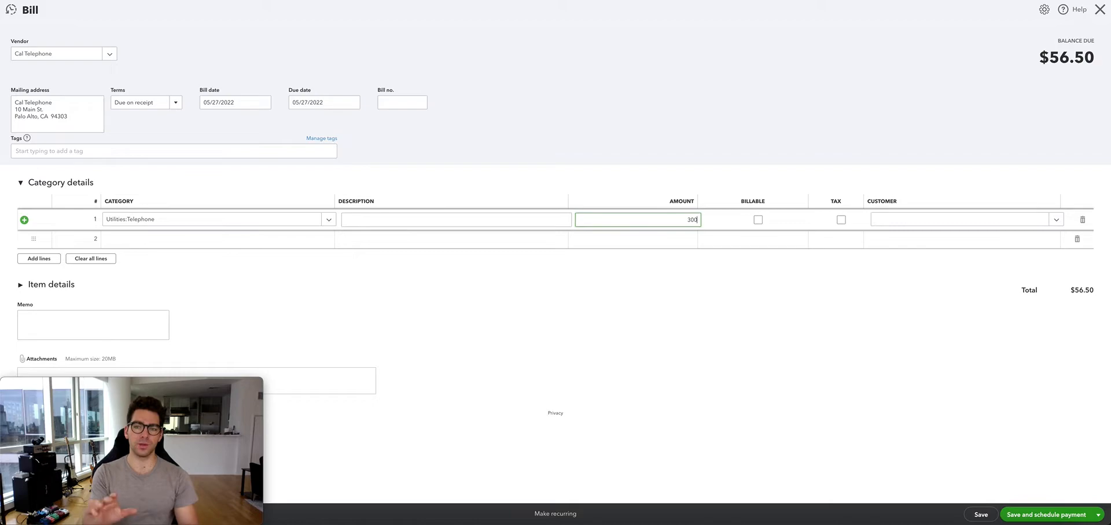
text(250)
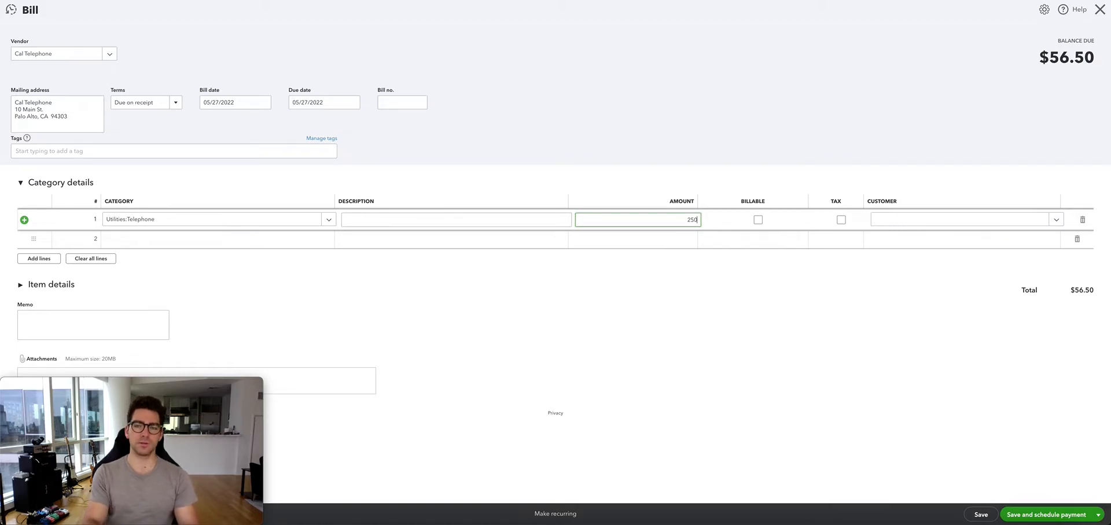
click(686, 315)
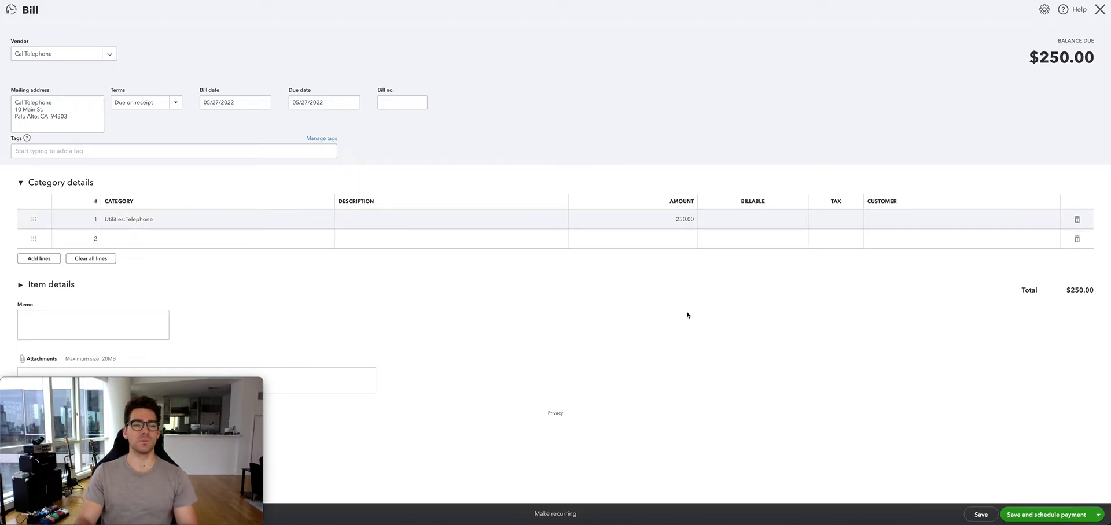
mouse_move(383, 271)
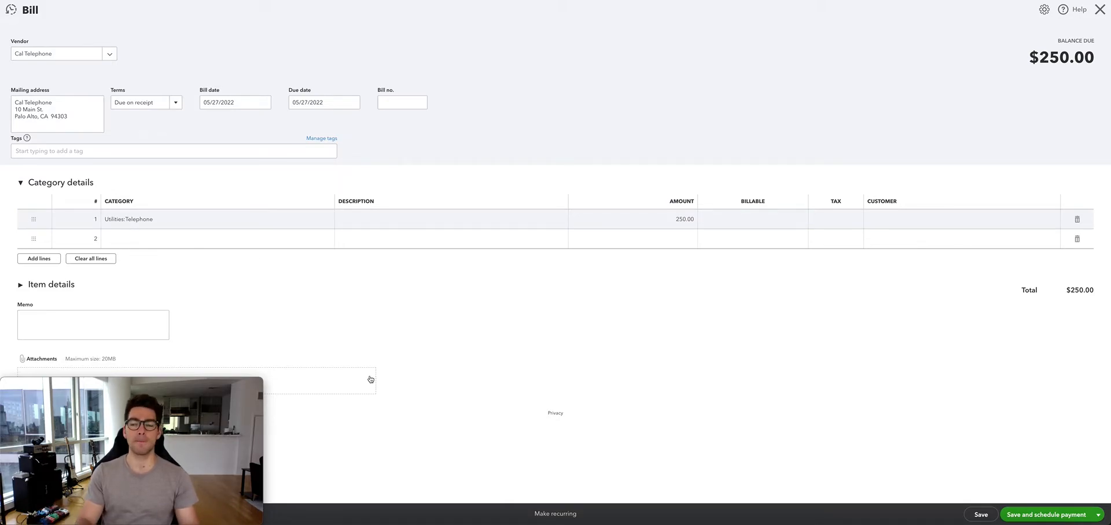
click(1099, 515)
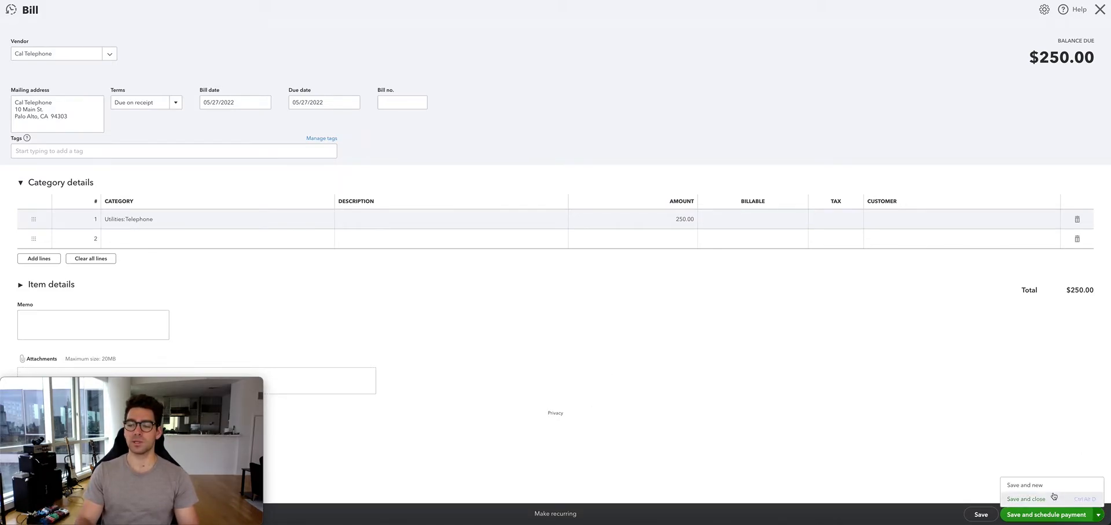
Save and close the bill, then show its payment actions in the Expenses list.
click(1026, 499)
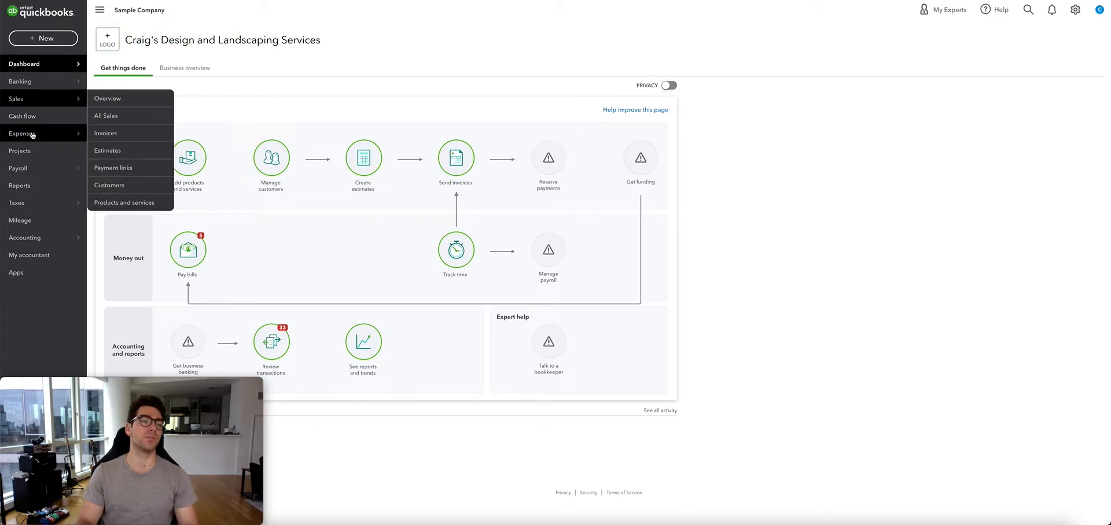
click(22, 134)
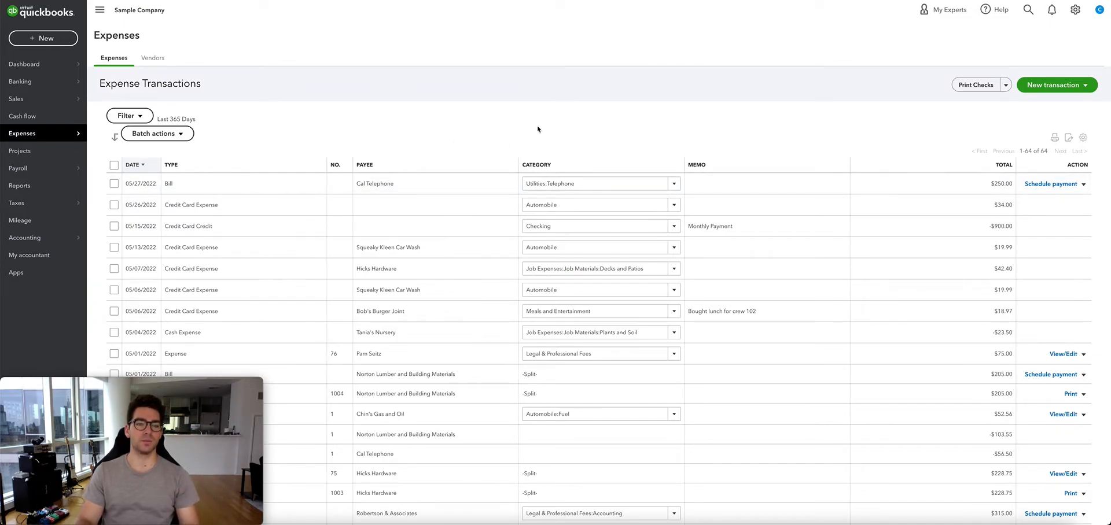
mouse_move(648, 141)
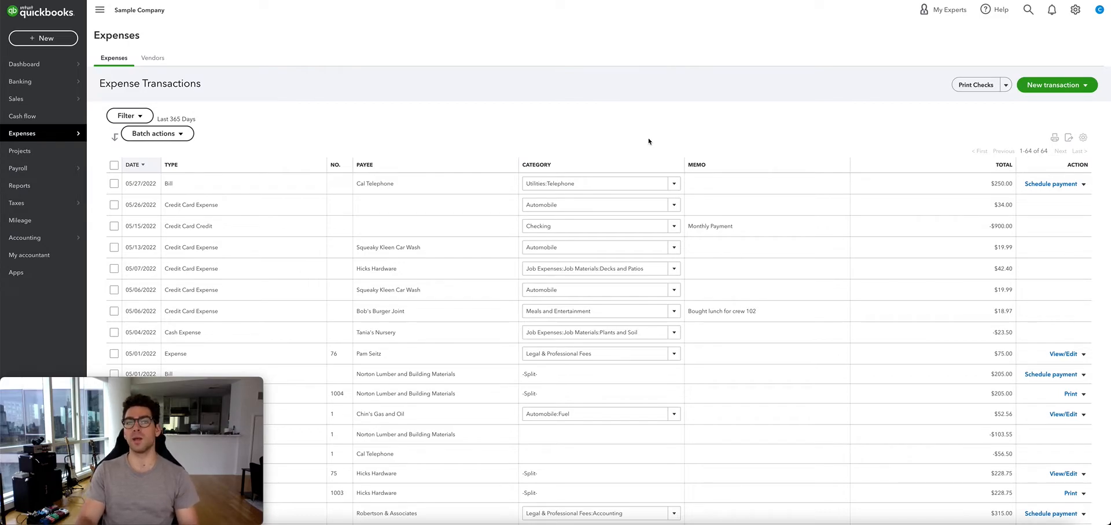
mouse_move(1090, 188)
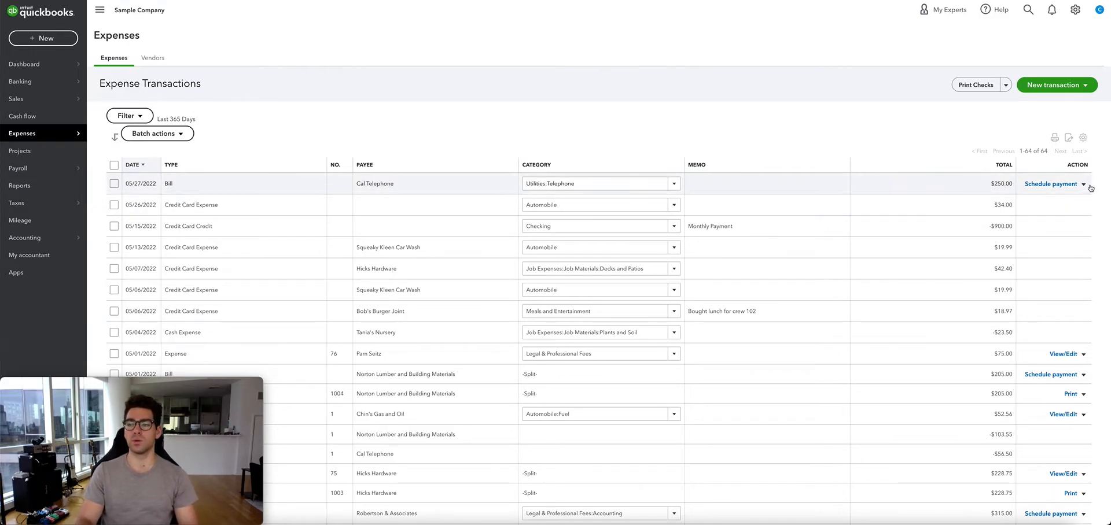
click(1085, 184)
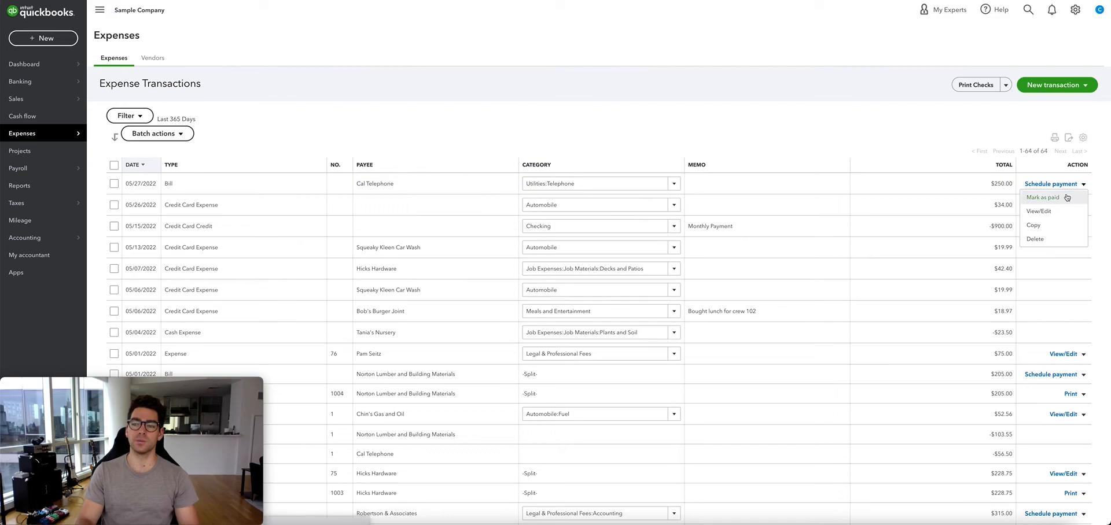
Enter a $75.00 payment on the Cal Telephone bill drawn from Mastercard.
click(1042, 198)
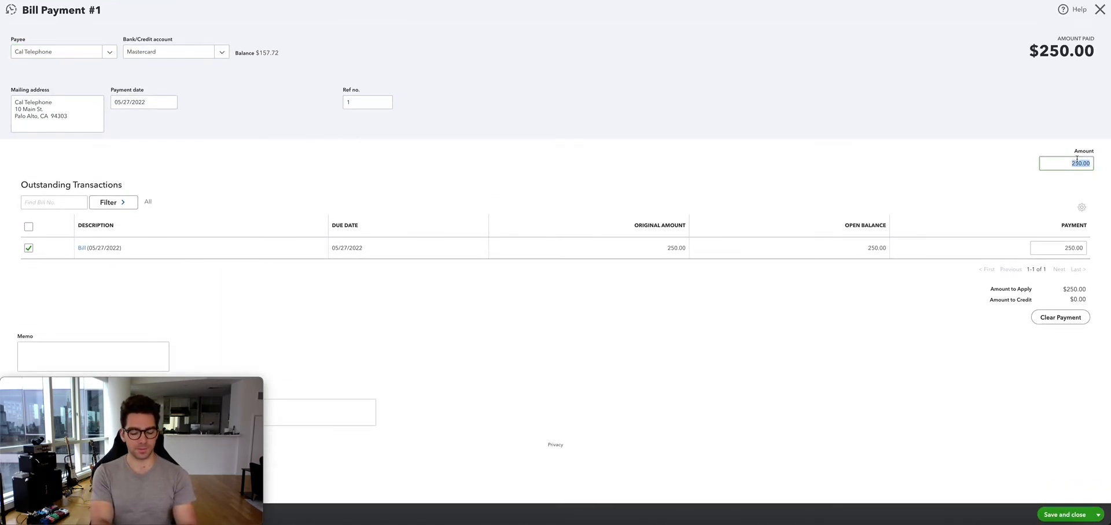
text(75.00)
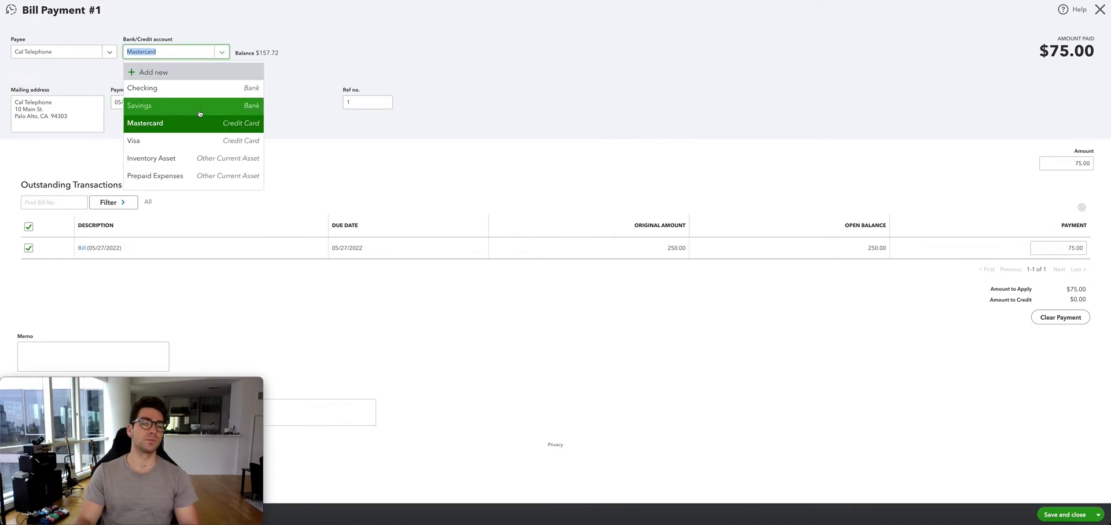
click(145, 123)
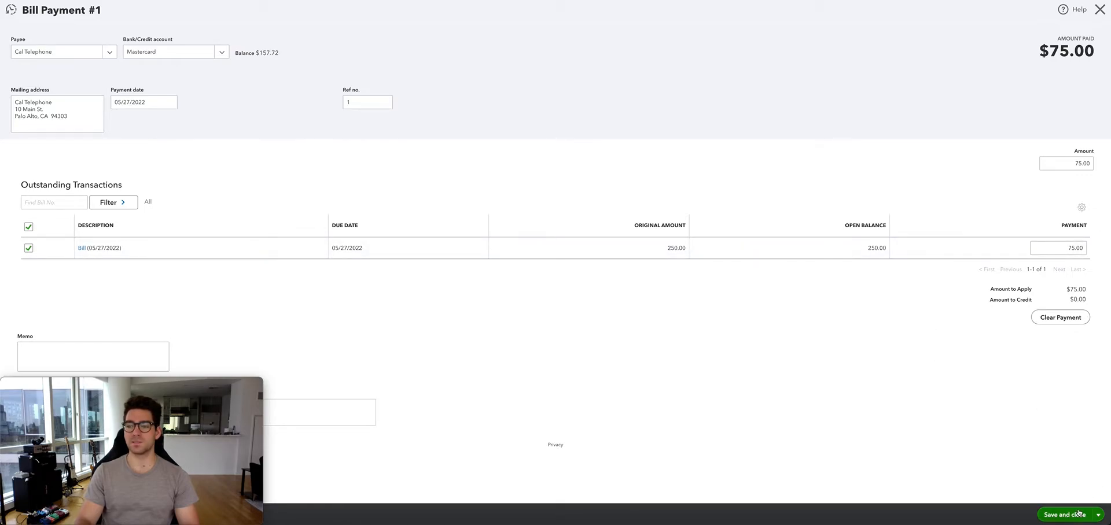
Save the first payment and enter a second $75 payment from Checking as check 71.
click(1064, 515)
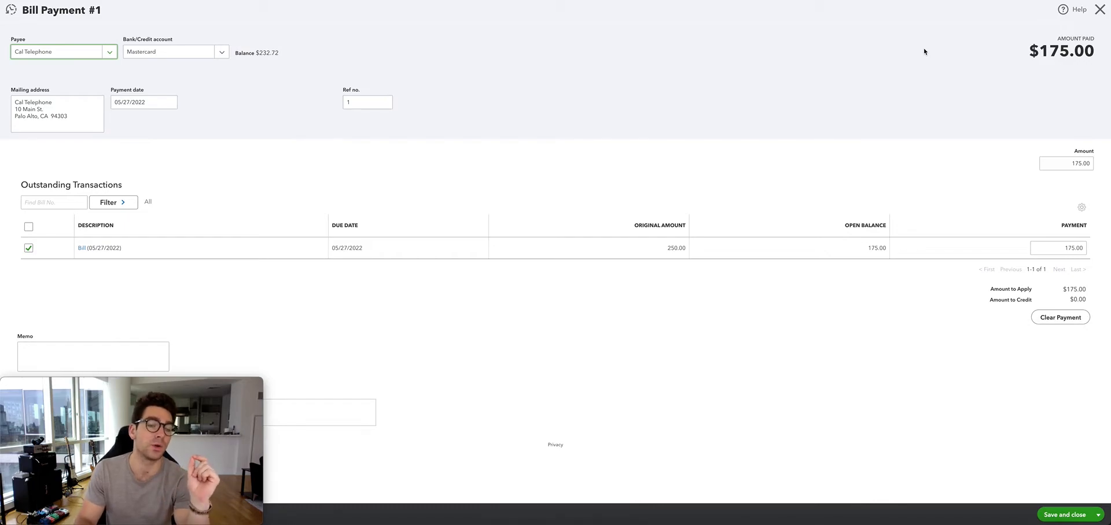
click(1066, 163)
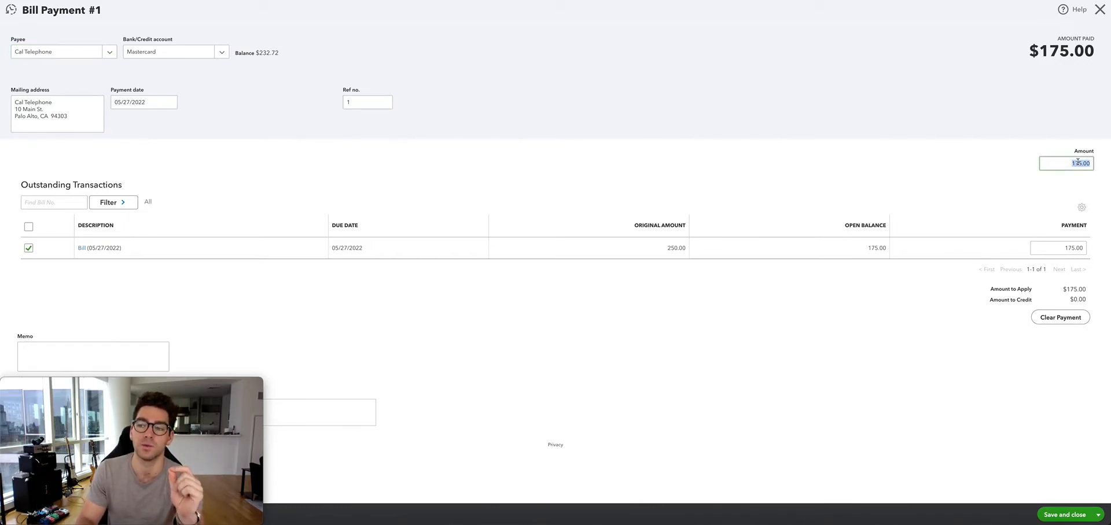
text(75)
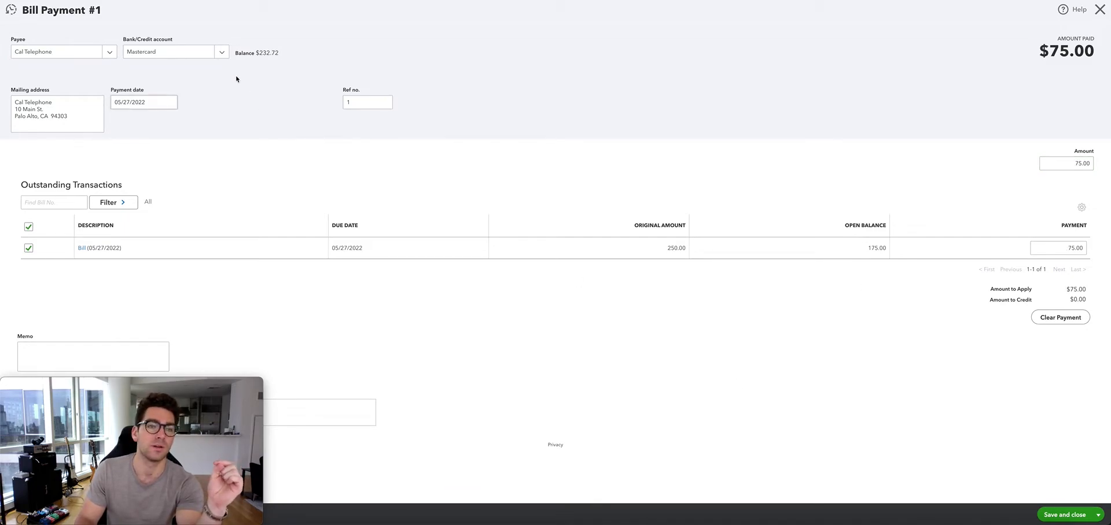
click(173, 52)
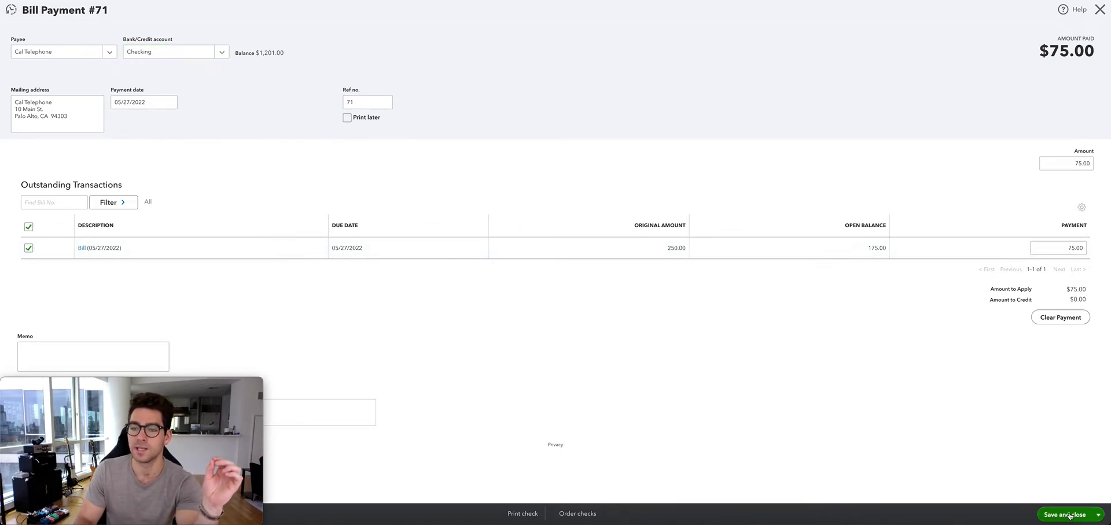
Save the second payment and pay the remaining $100 from Mastercard.
click(1065, 515)
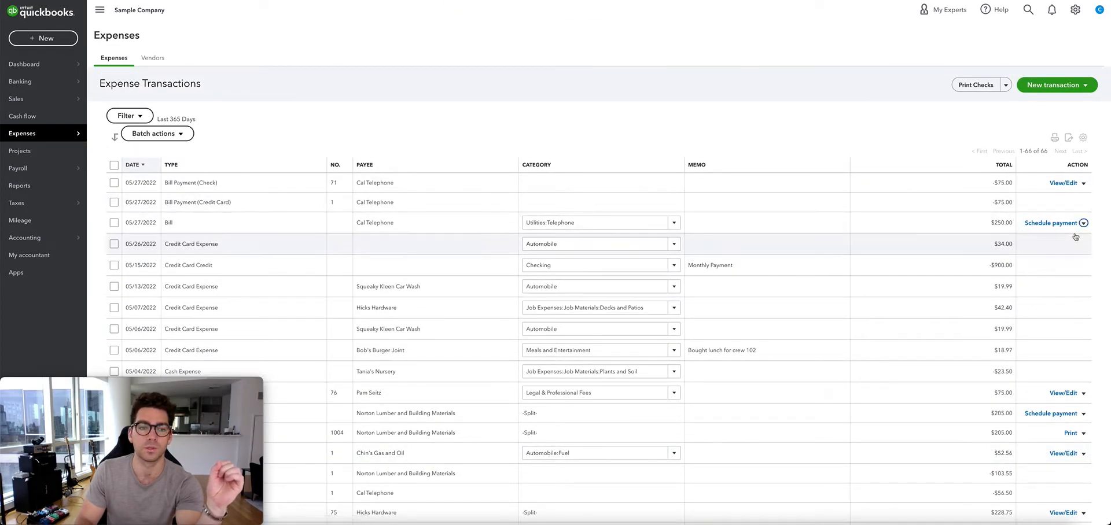
click(1051, 224)
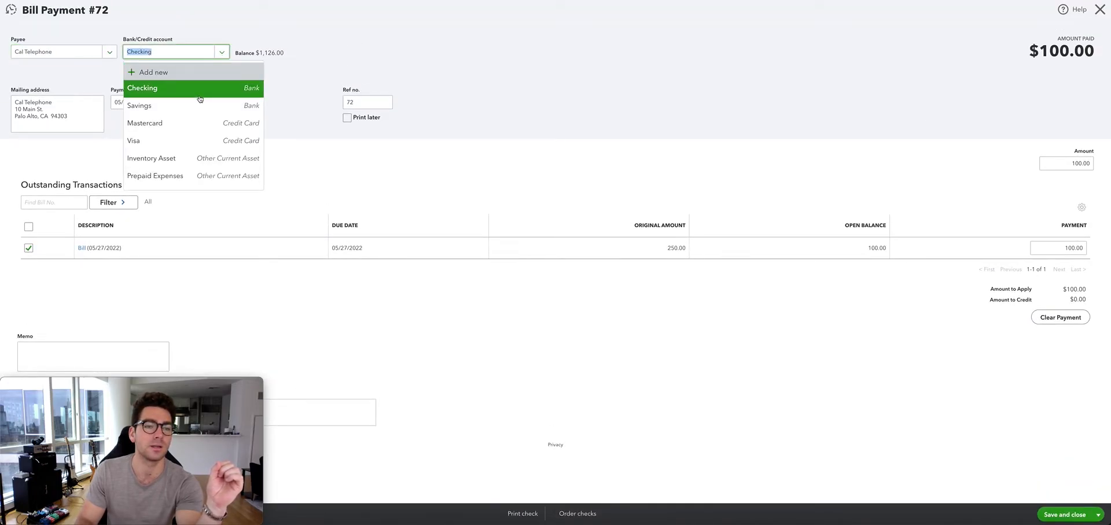
click(145, 122)
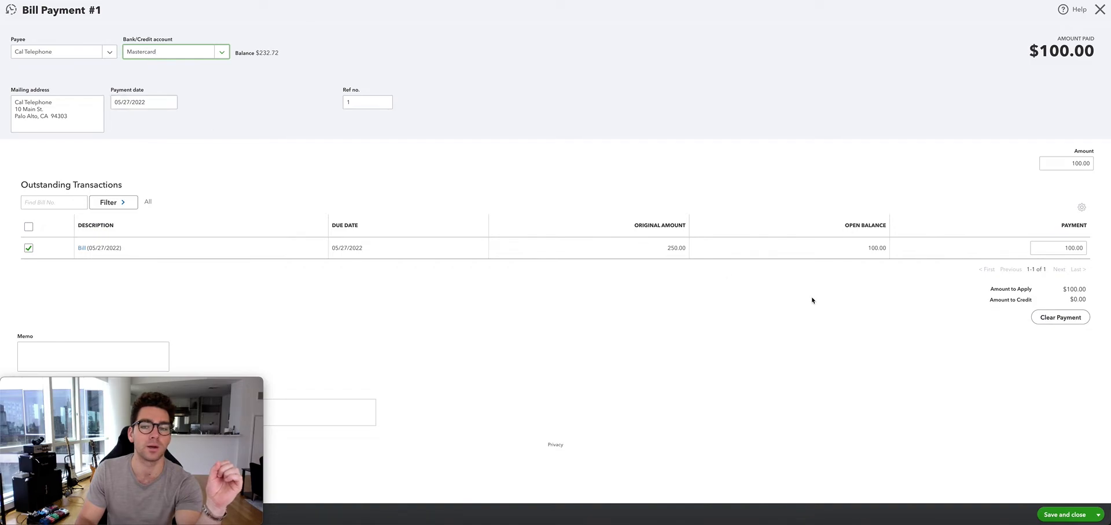
click(1064, 516)
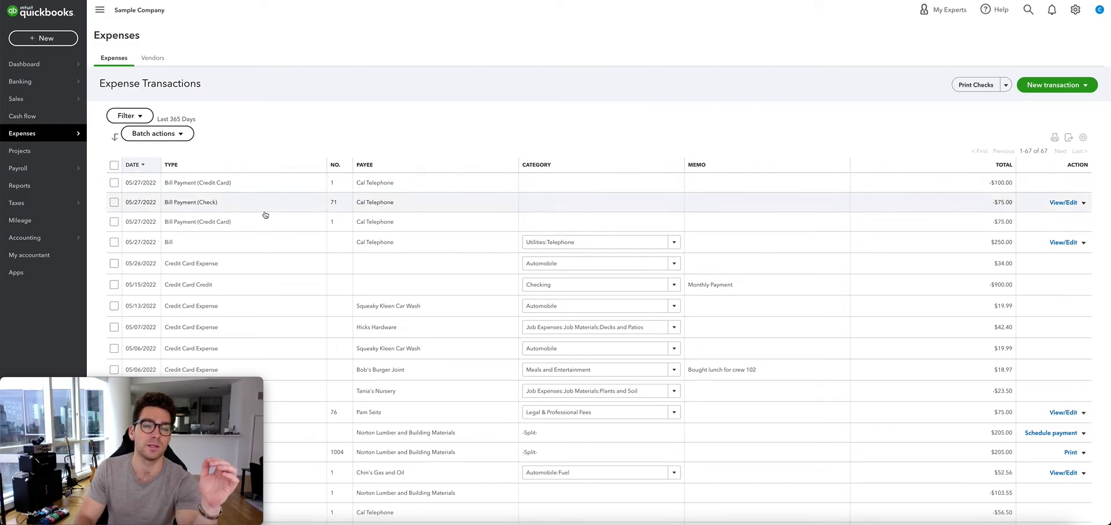
mouse_move(286, 183)
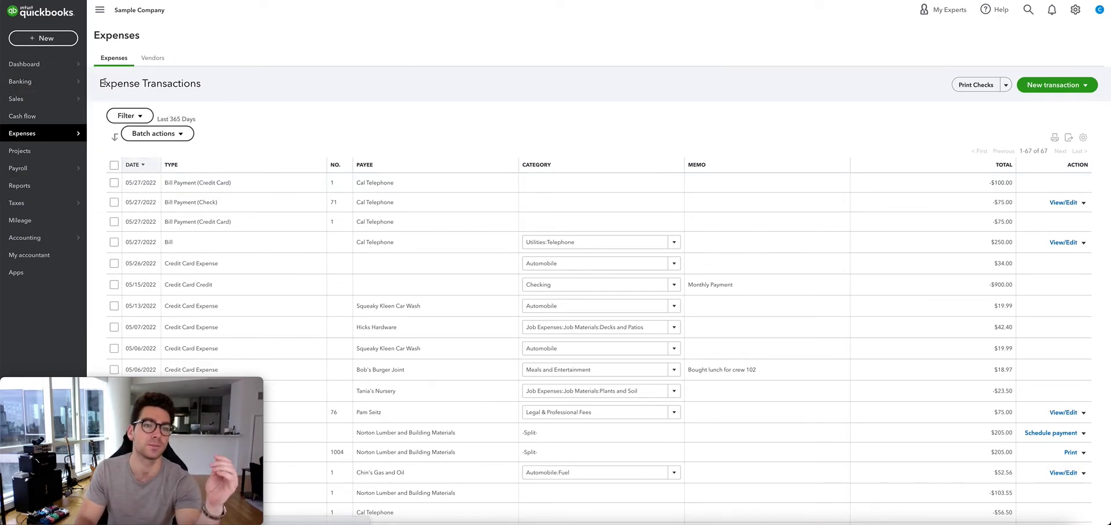
Show the Mastercard account's bank feed review list in Banking.
click(20, 81)
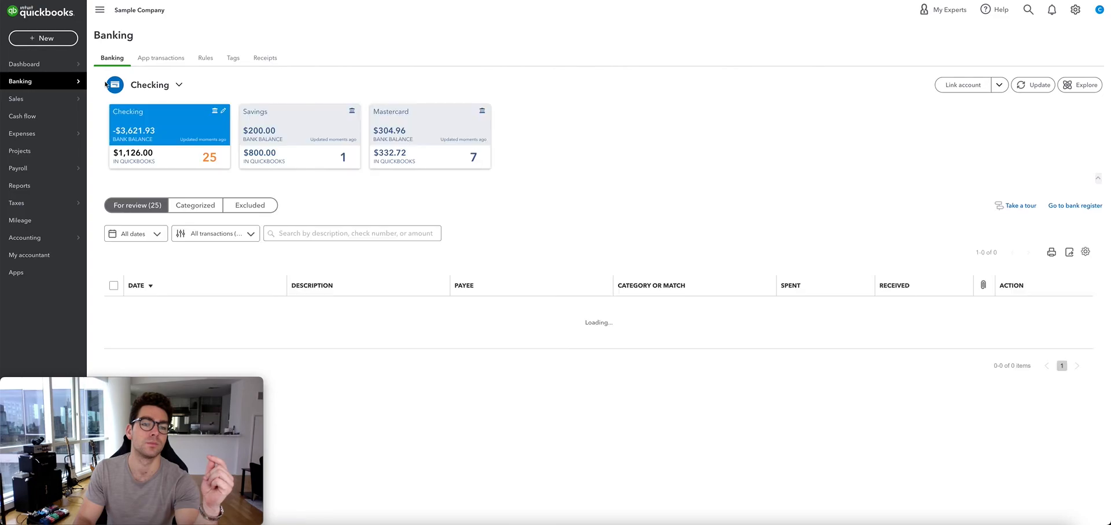
click(428, 127)
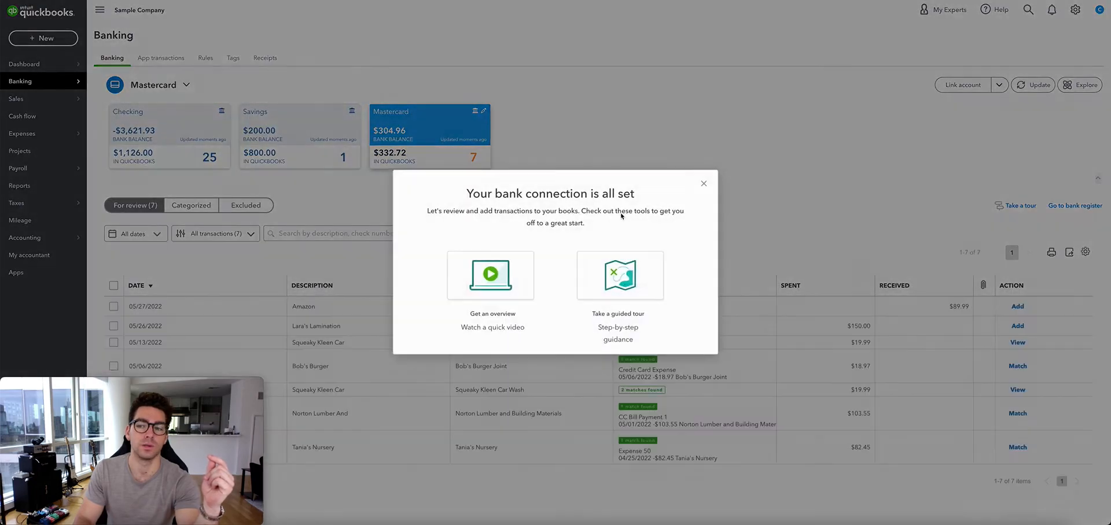
click(703, 183)
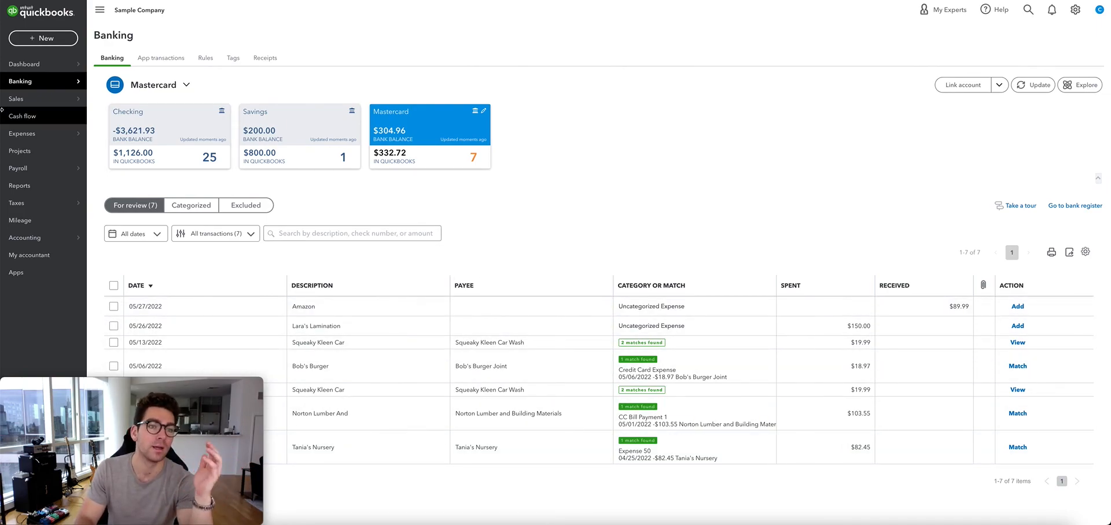
Re-save the $100 bill payment as check 72 drawn from Checking.
click(21, 134)
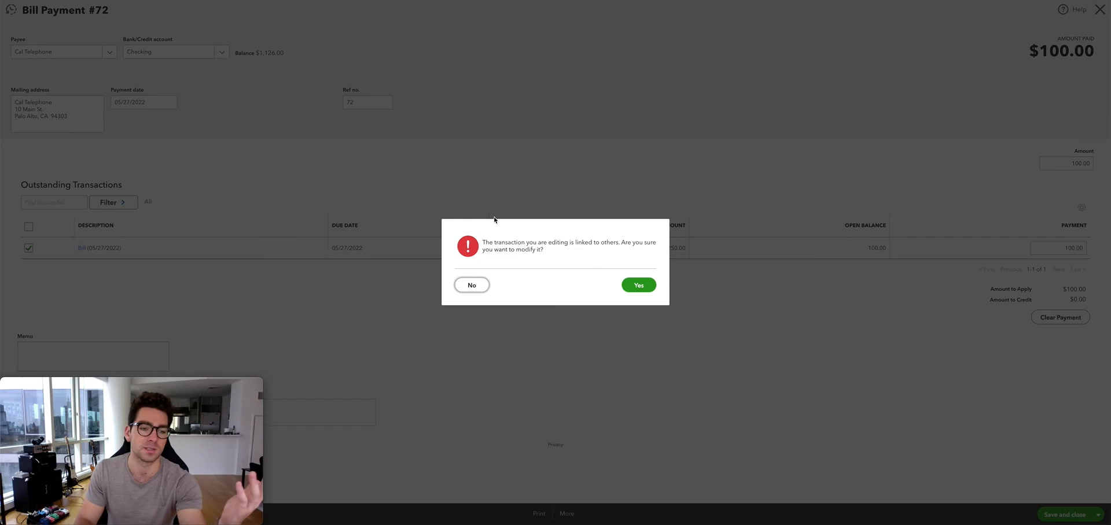
click(637, 285)
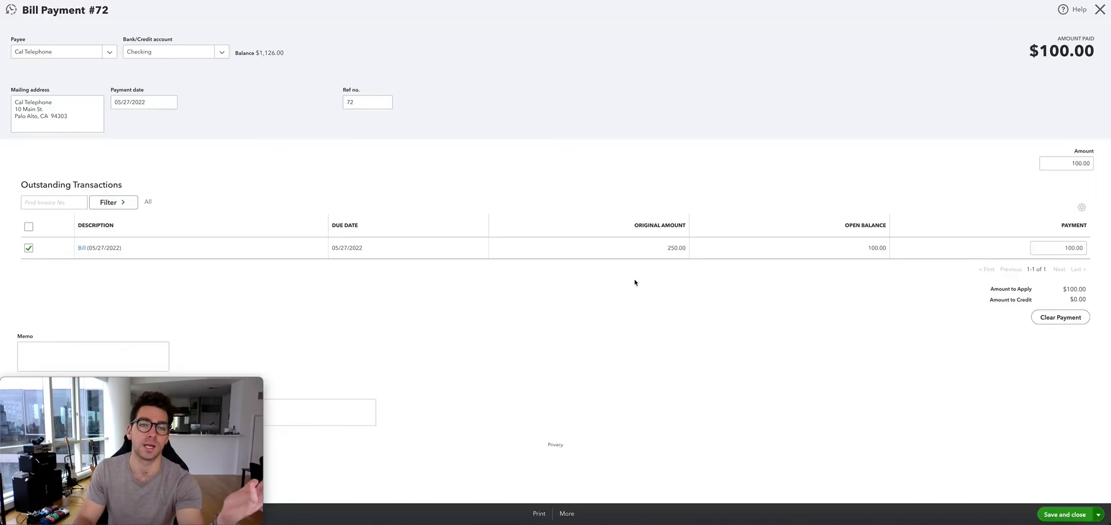
click(1064, 515)
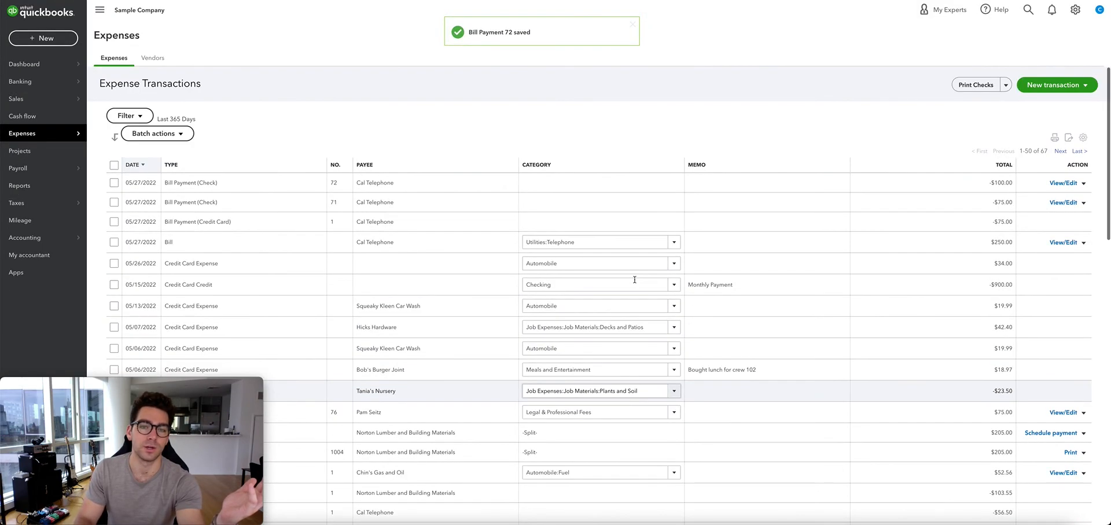